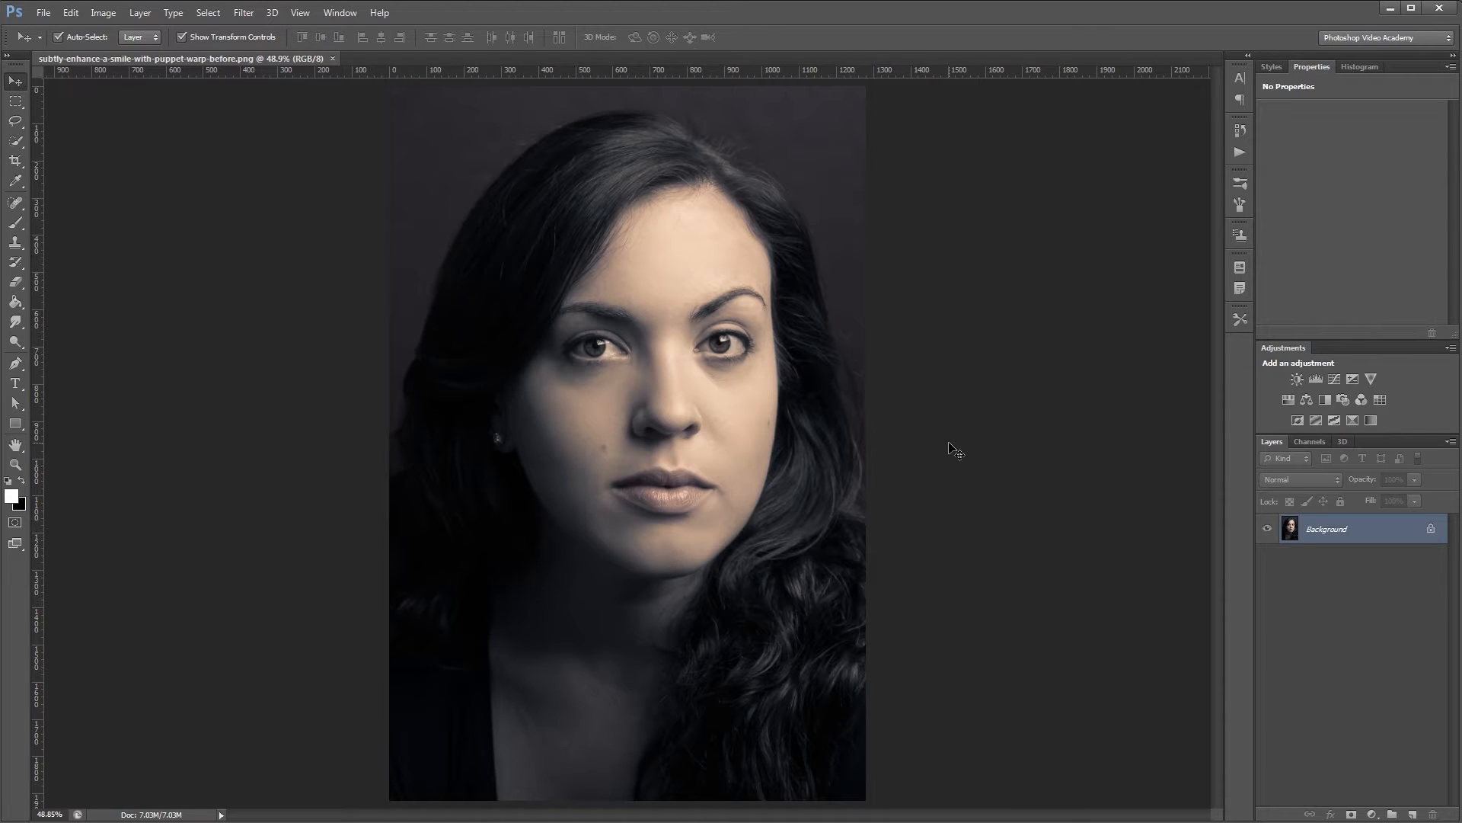
mouse_move(898, 486)
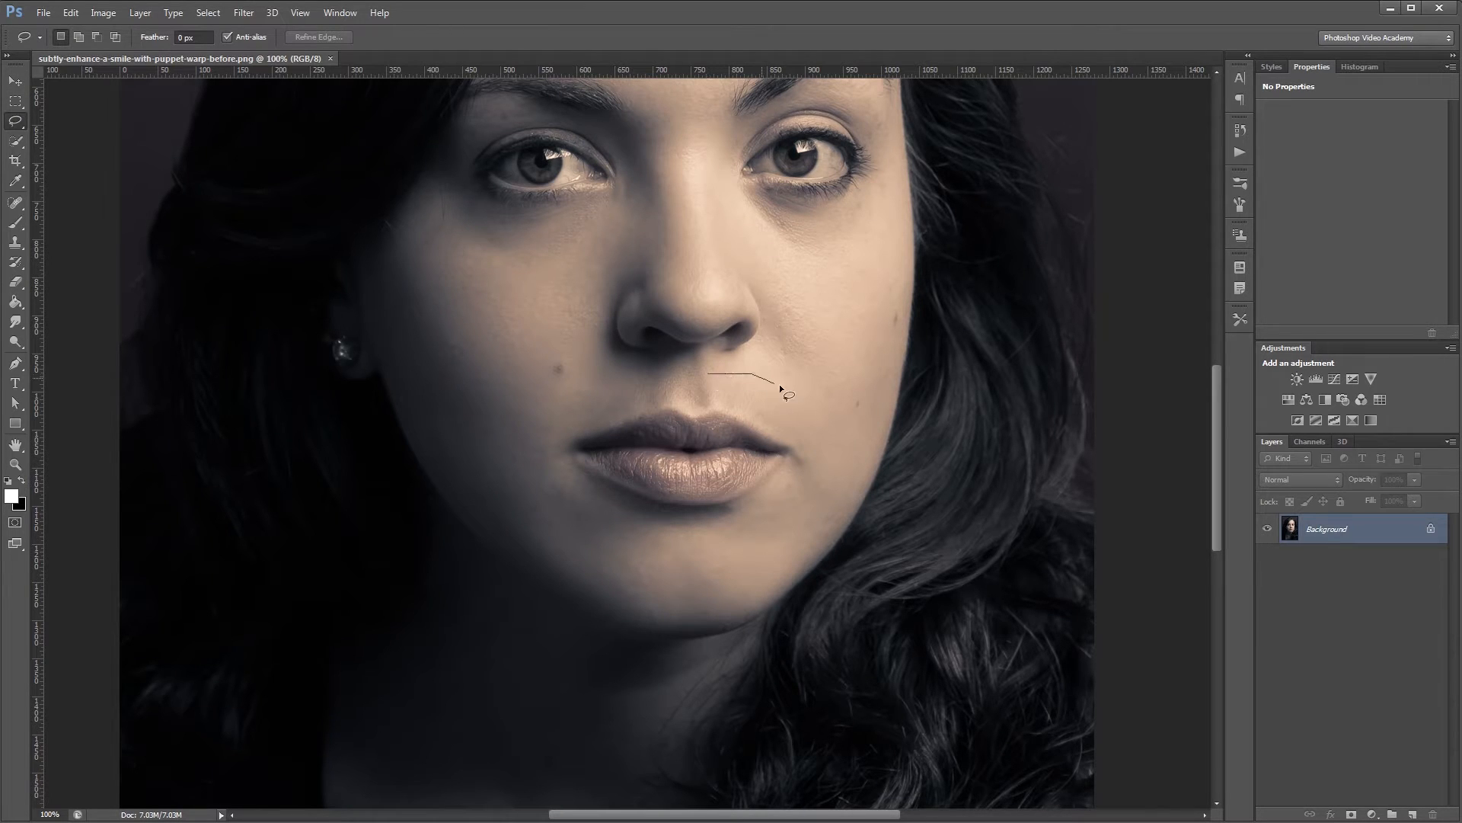
- Draw a loose freehand Lasso selection around the woman's lips and mouth
left_click_drag(781, 390, 545, 509)
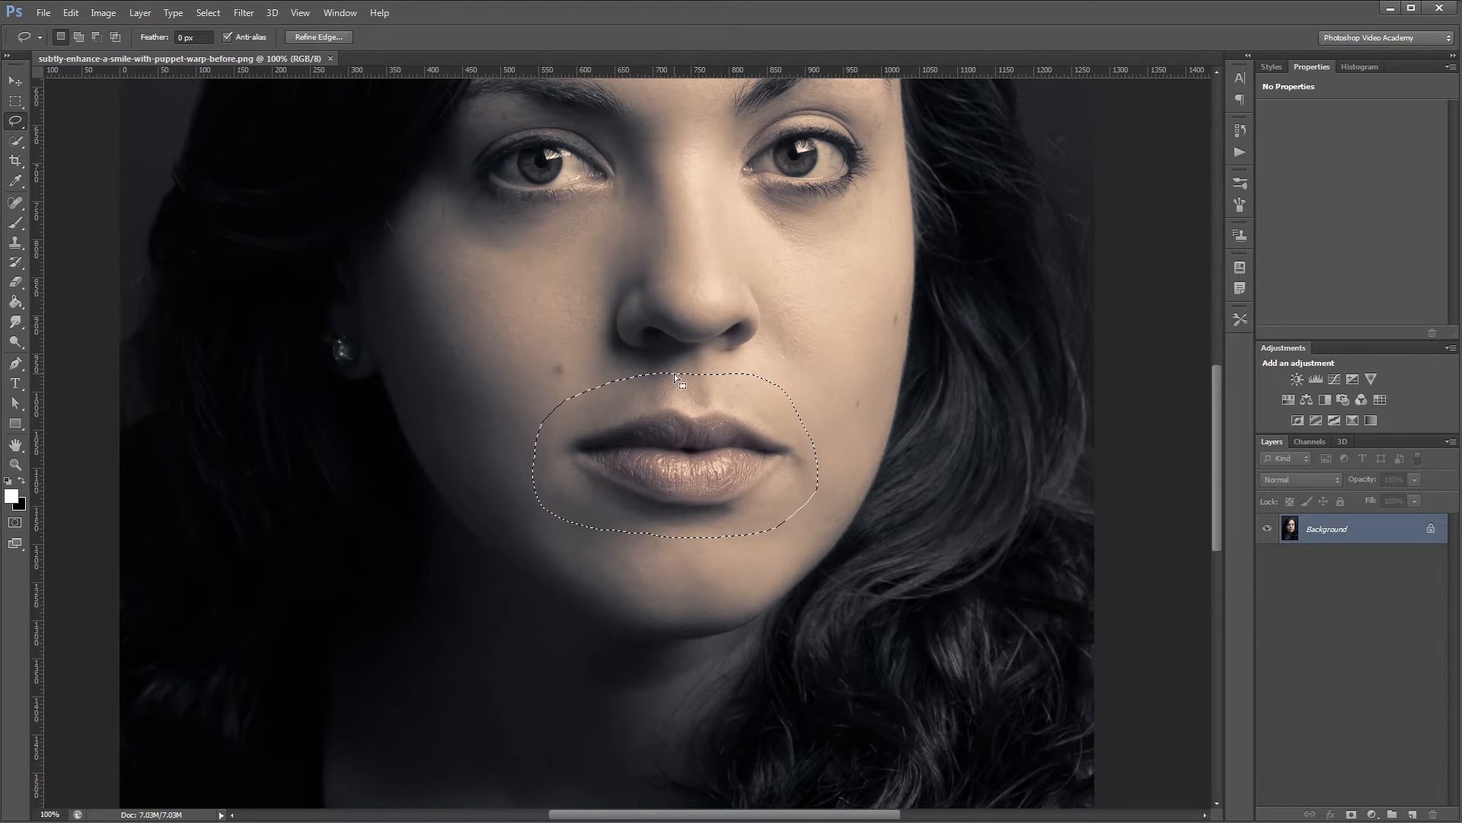
- Refine the mouth selection edge with Smooth 50 and increased Feather, then apply it
left_click(318, 36)
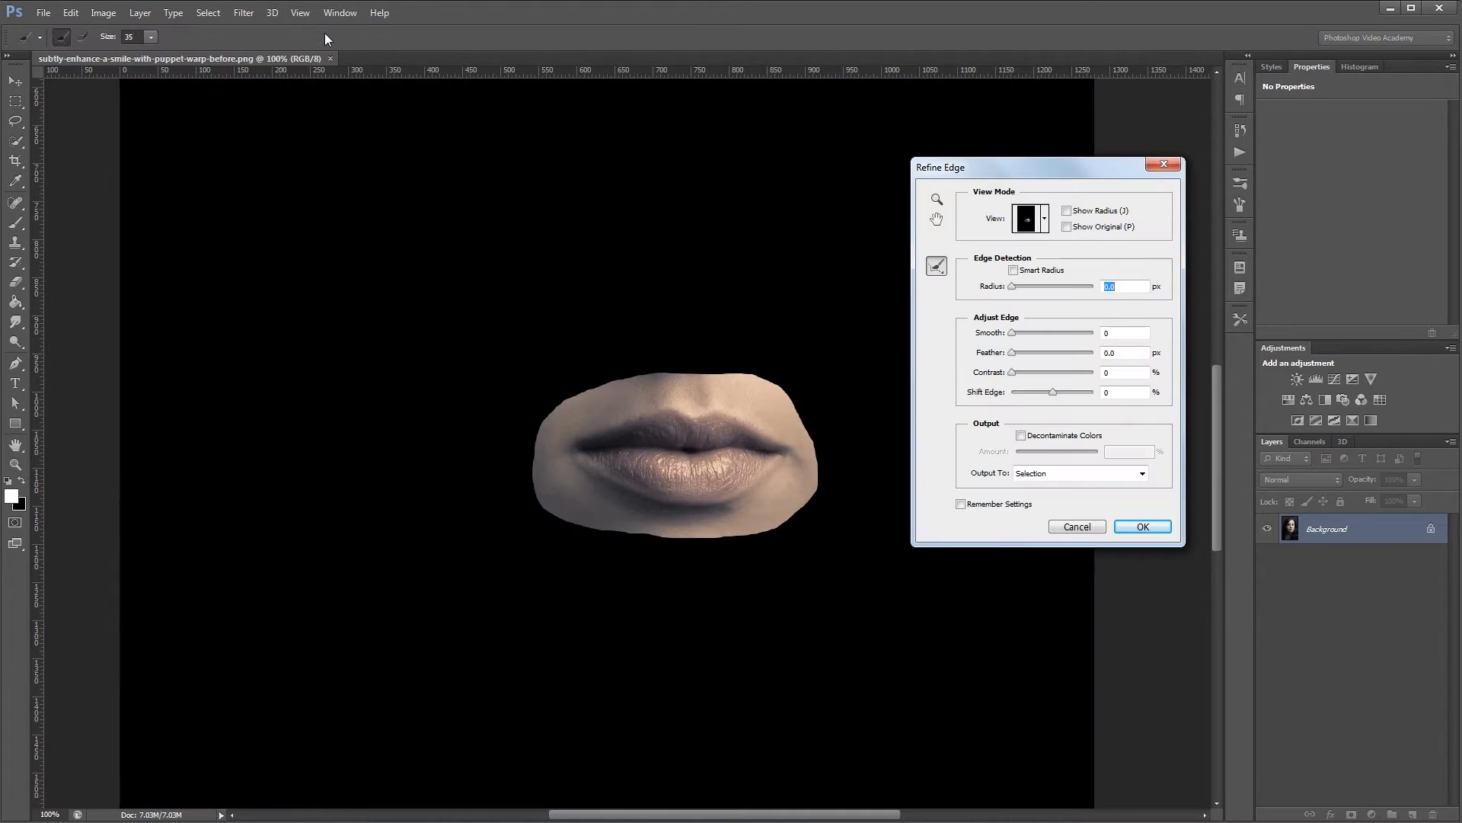
left_click(1124, 333)
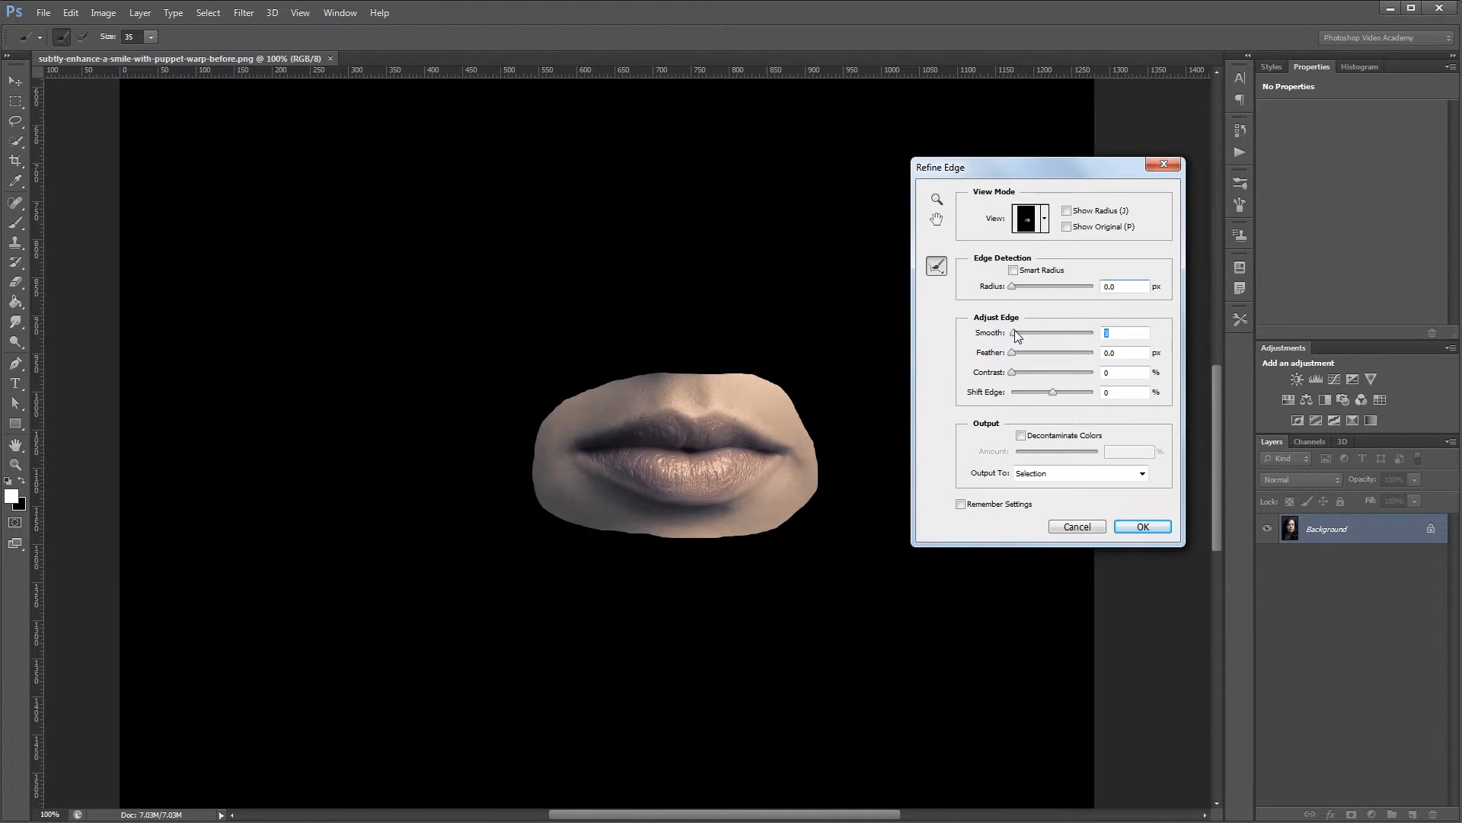
left_click_drag(1019, 334, 1053, 334)
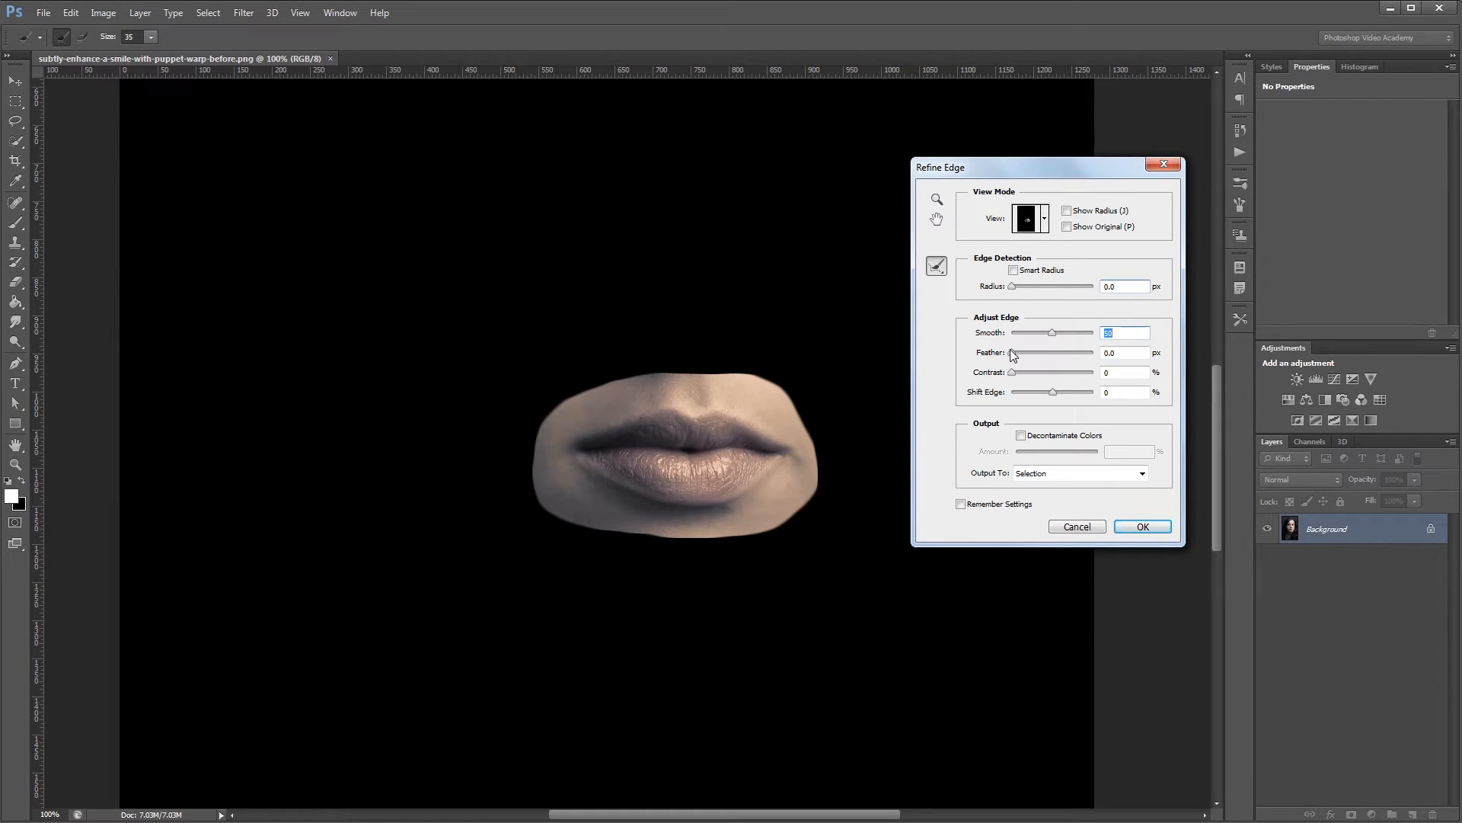
left_click_drag(1011, 352, 1047, 352)
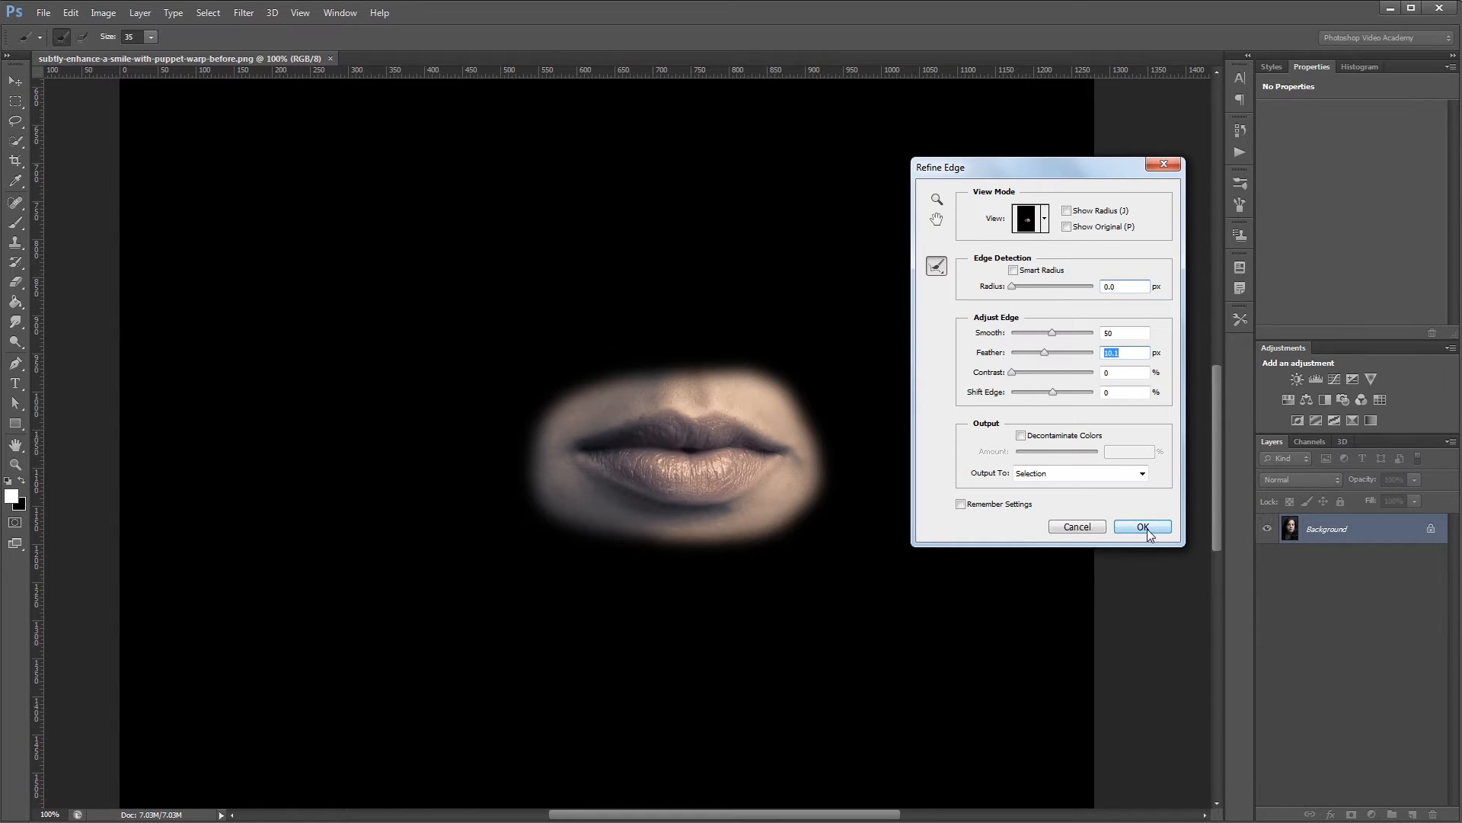
left_click(1141, 526)
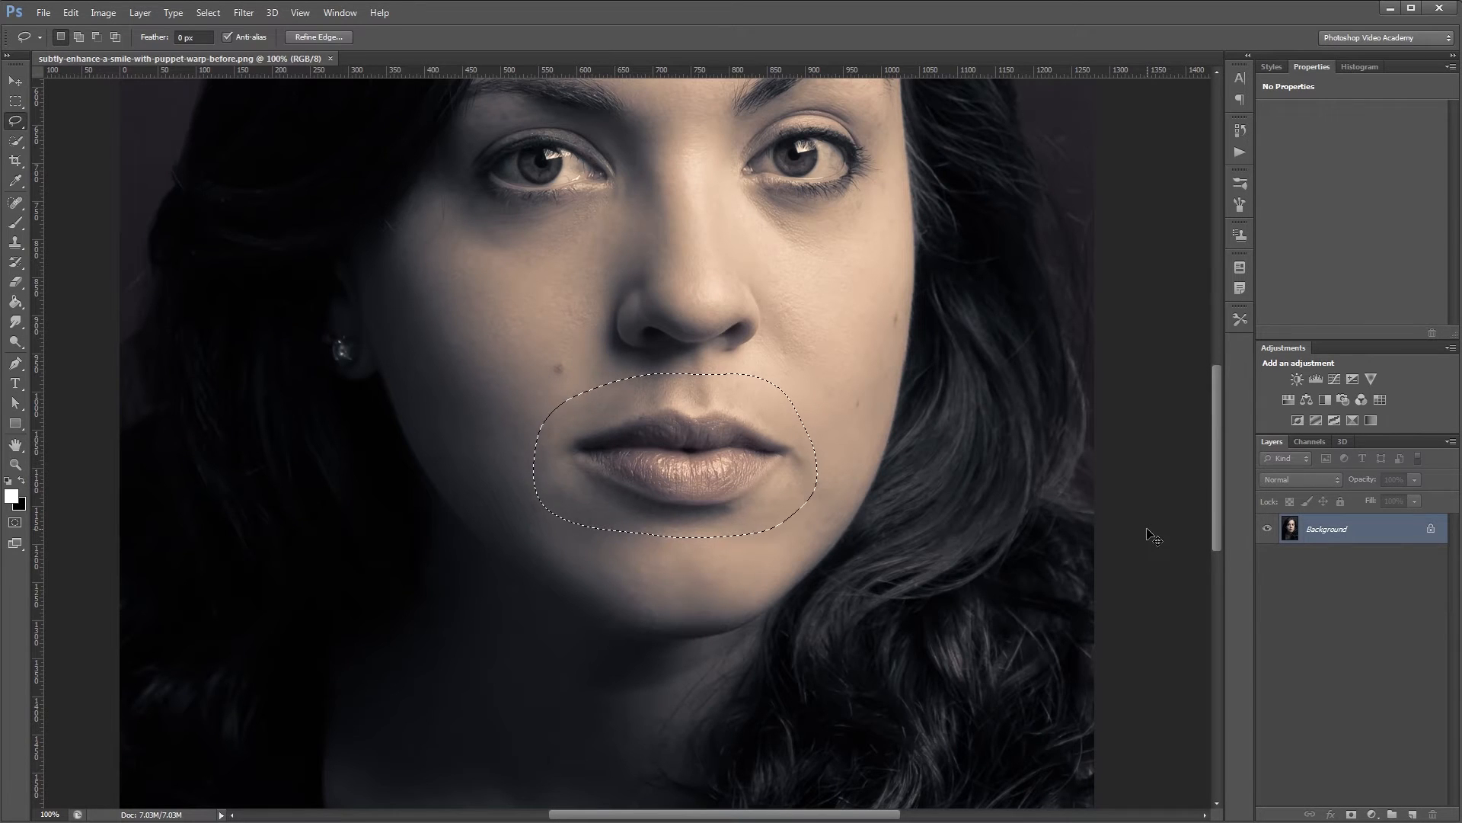
- Copy the feathered lips to a new layer (Ctrl+J) and convert it to a smart object
key("ctrl+j")
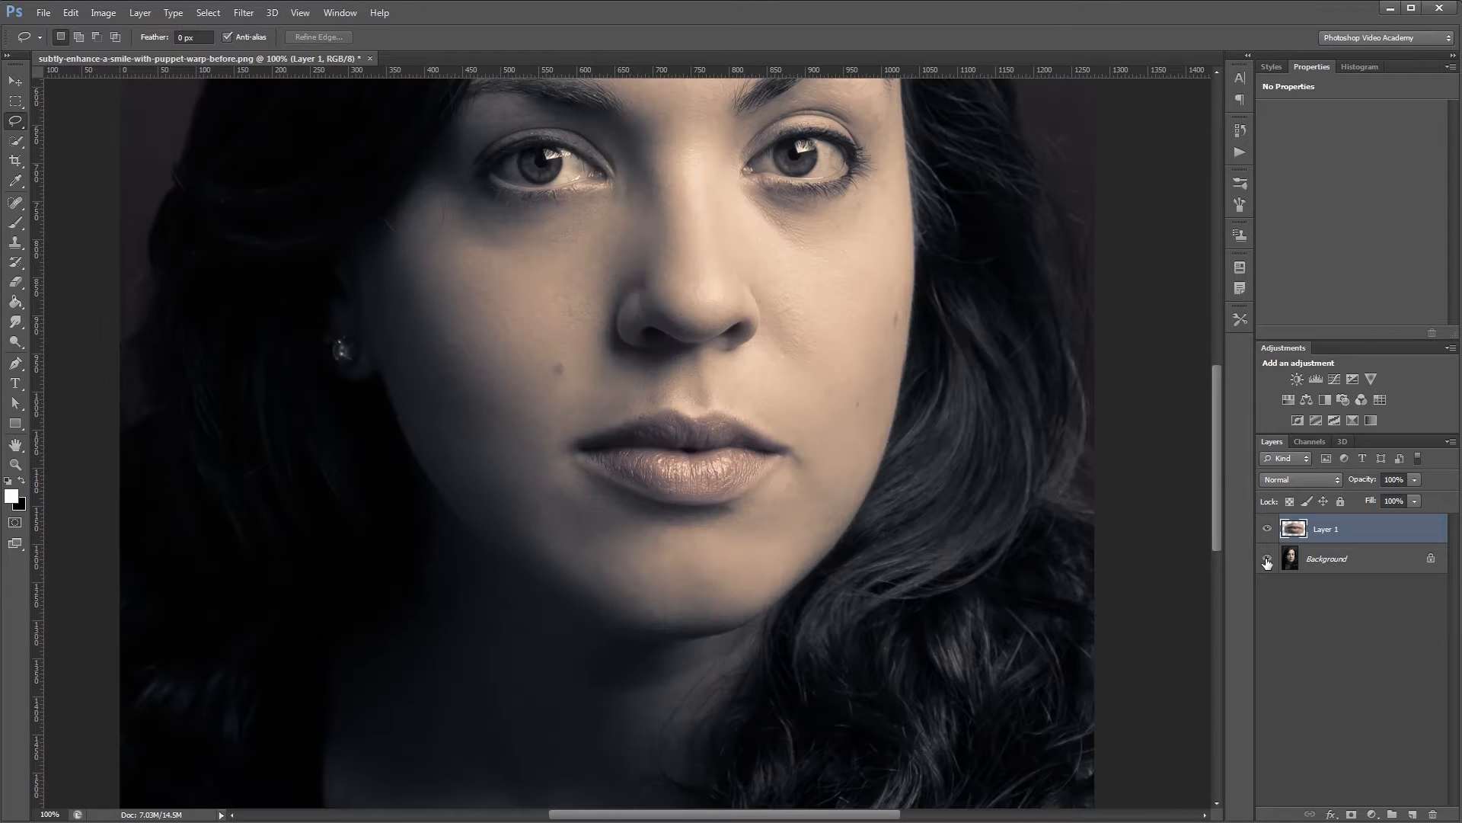
right_click(1324, 529)
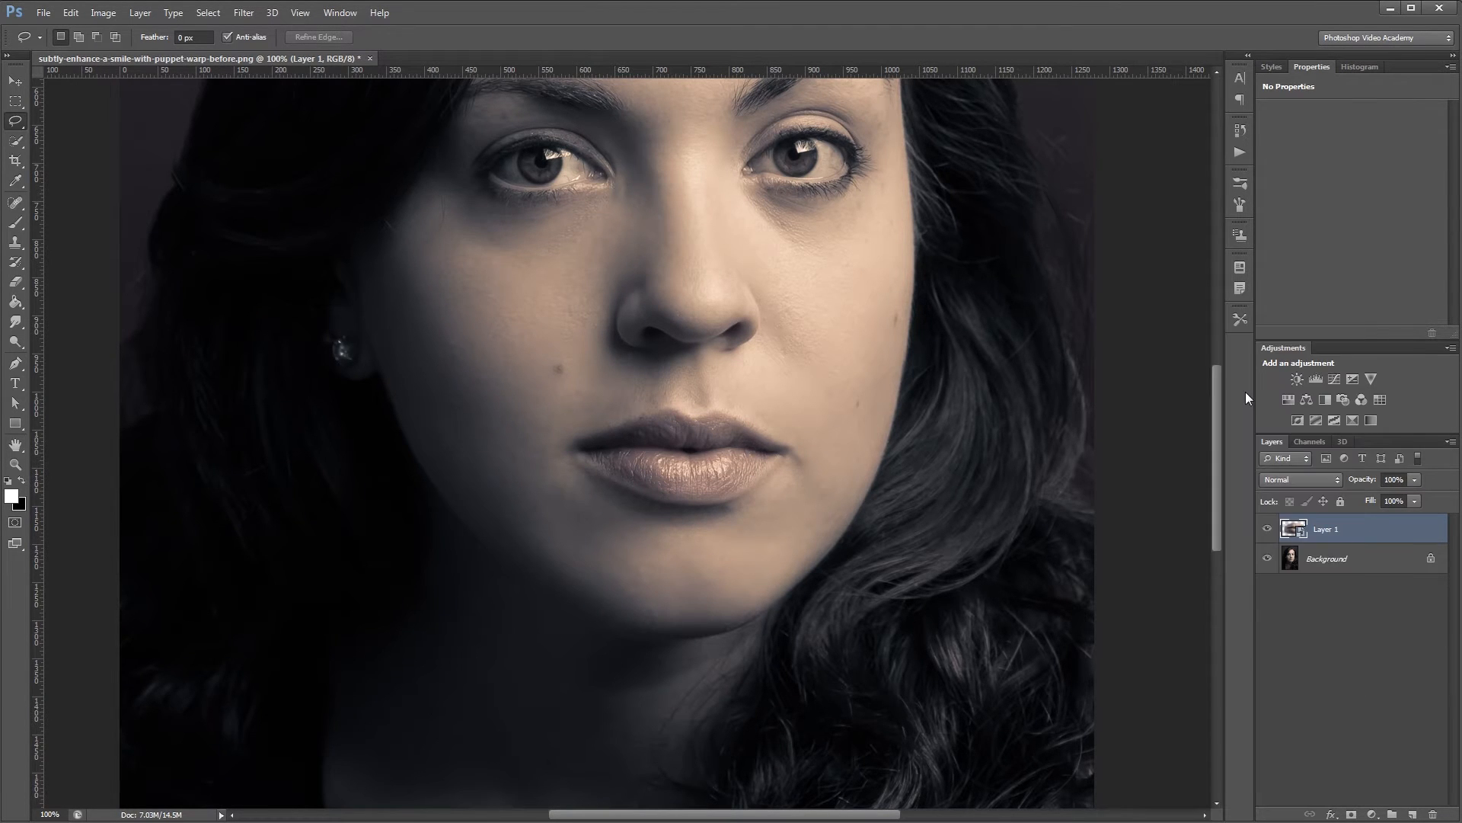
- Apply Puppet Warp to the lips layer and rotate the mouth corner pins upward into a slight smile
left_click(70, 12)
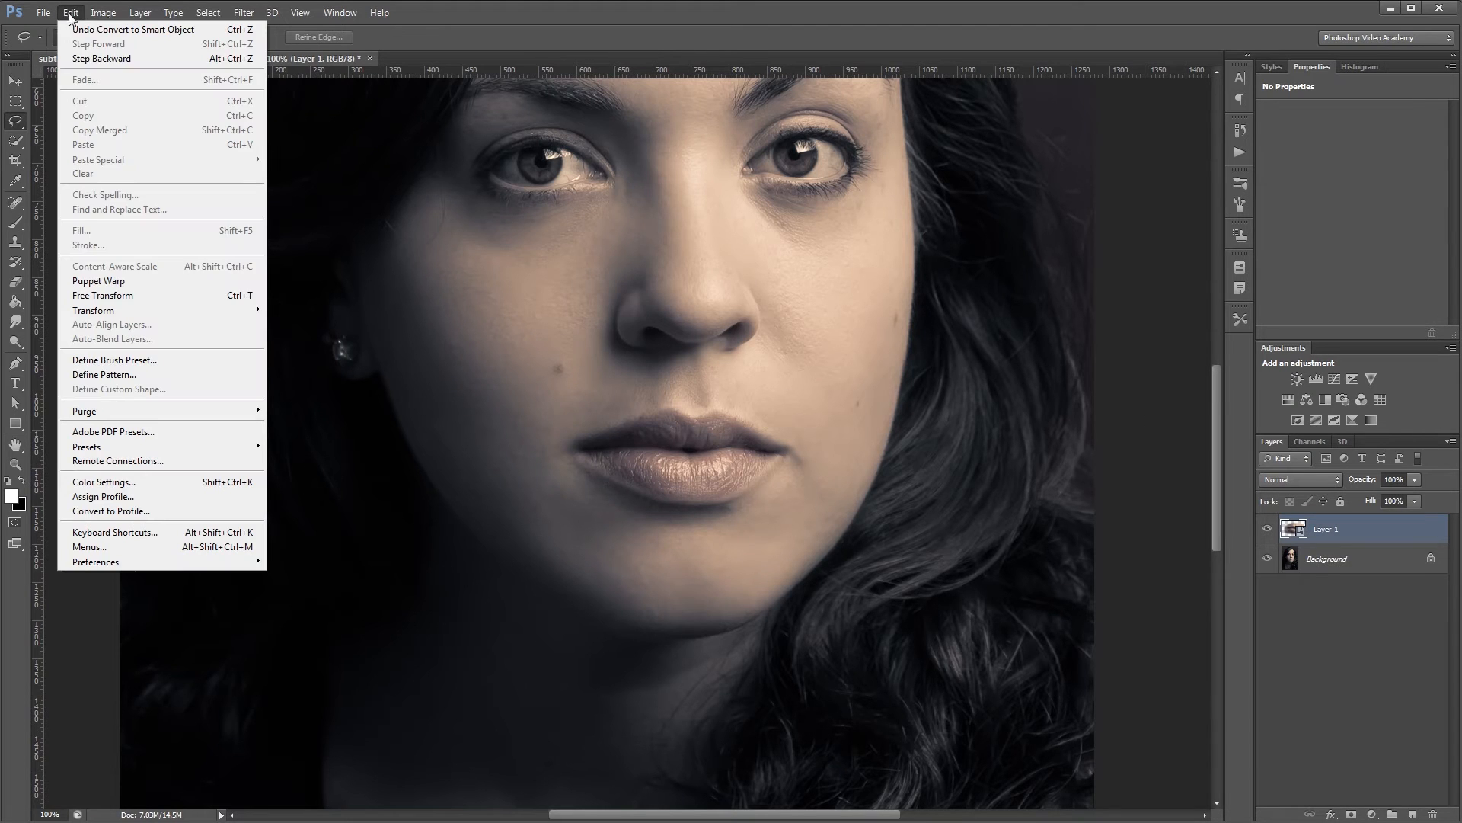
left_click(98, 280)
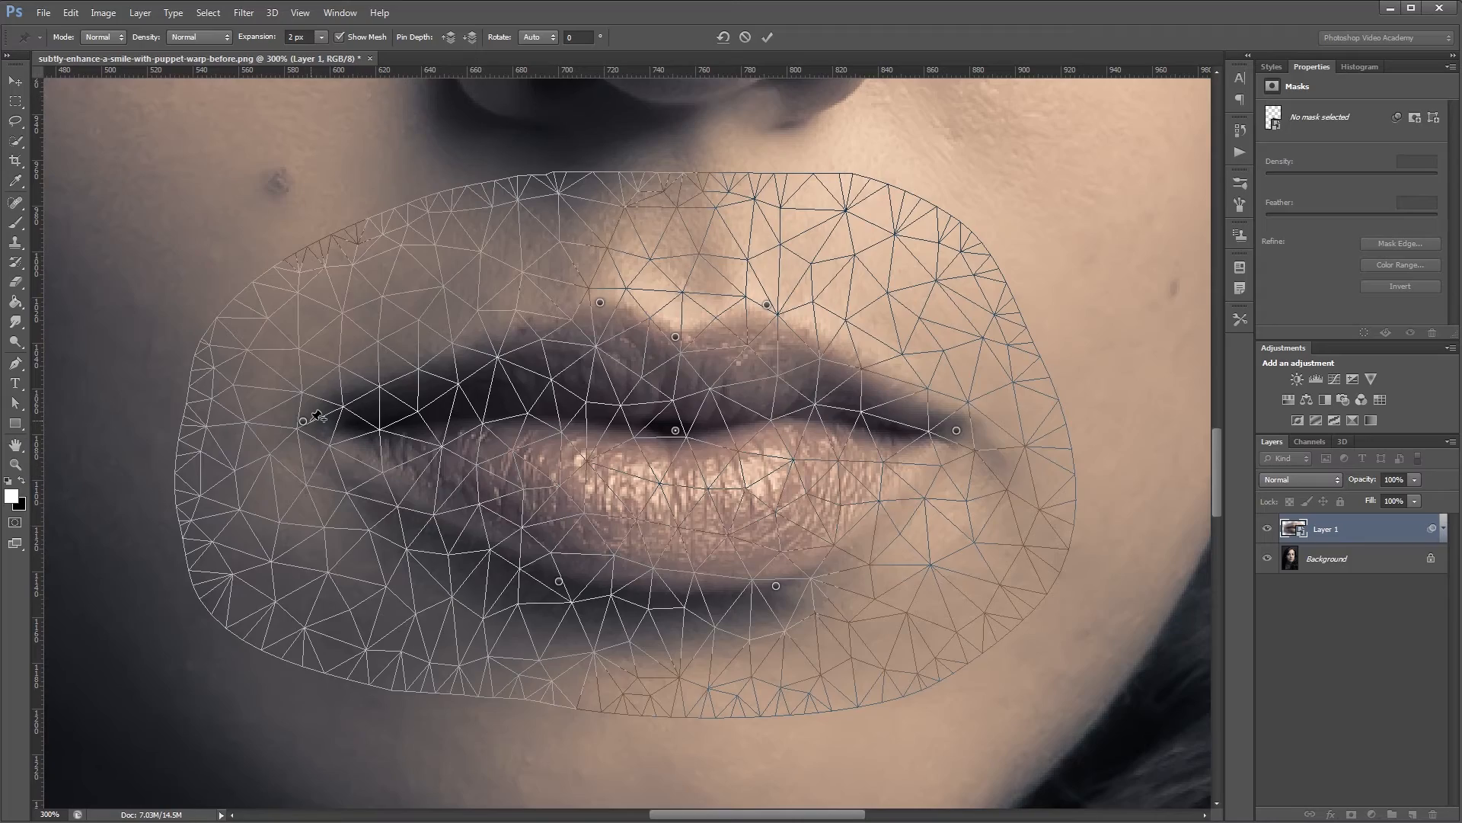
left_click_drag(302, 419, 280, 366)
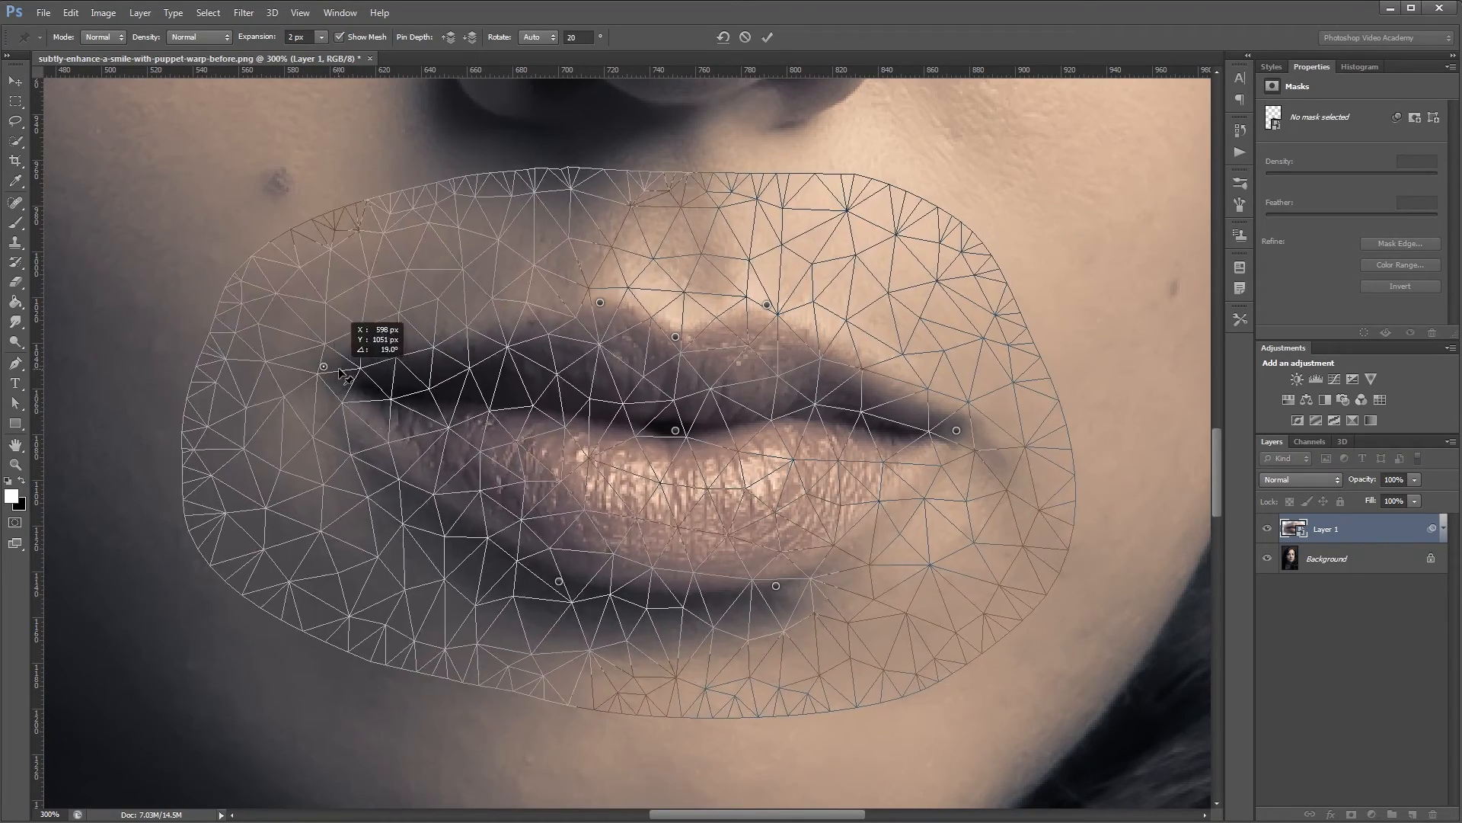
left_click_drag(323, 364, 285, 425)
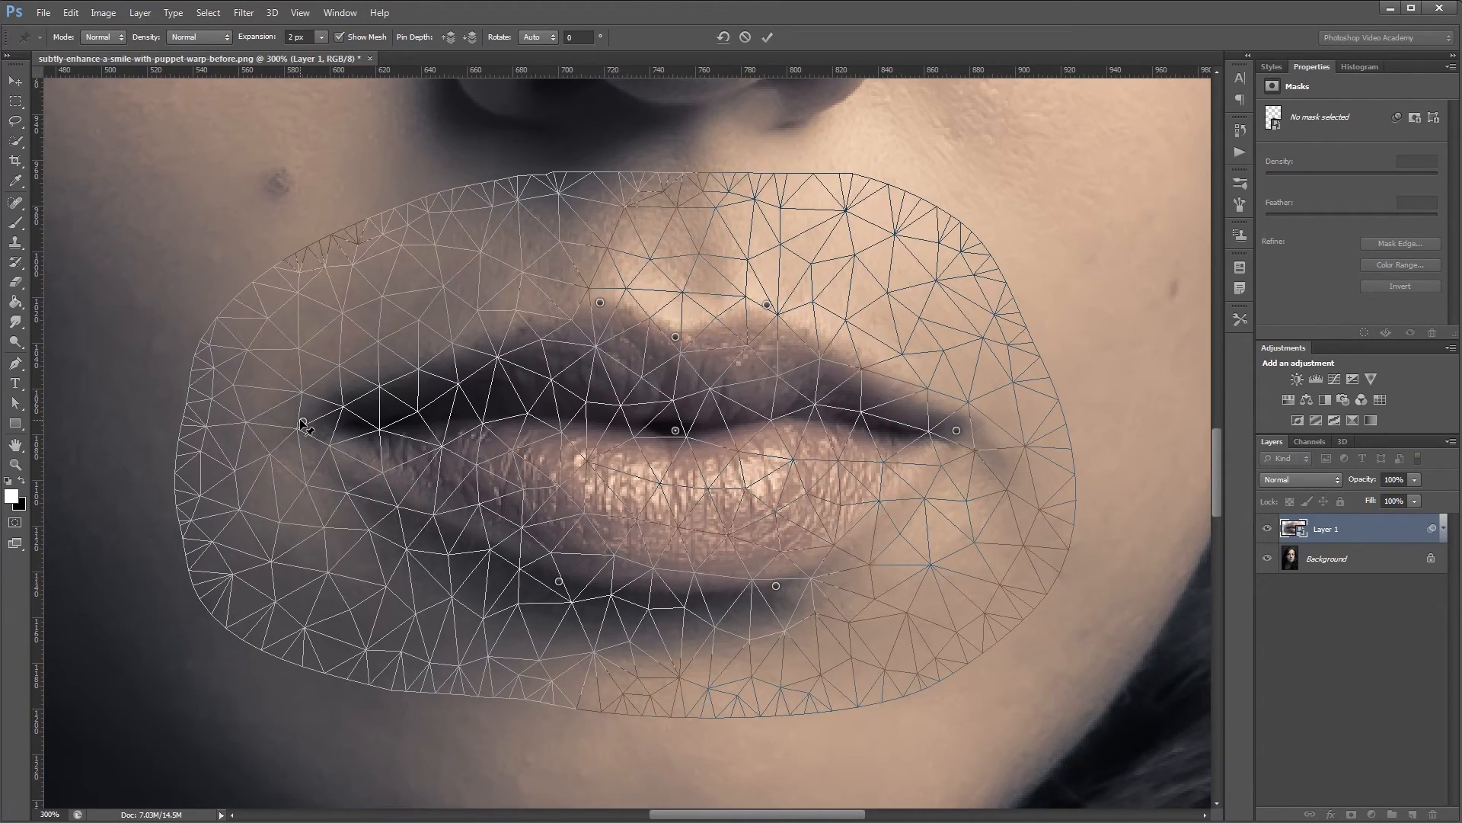
left_click_drag(303, 422, 290, 422)
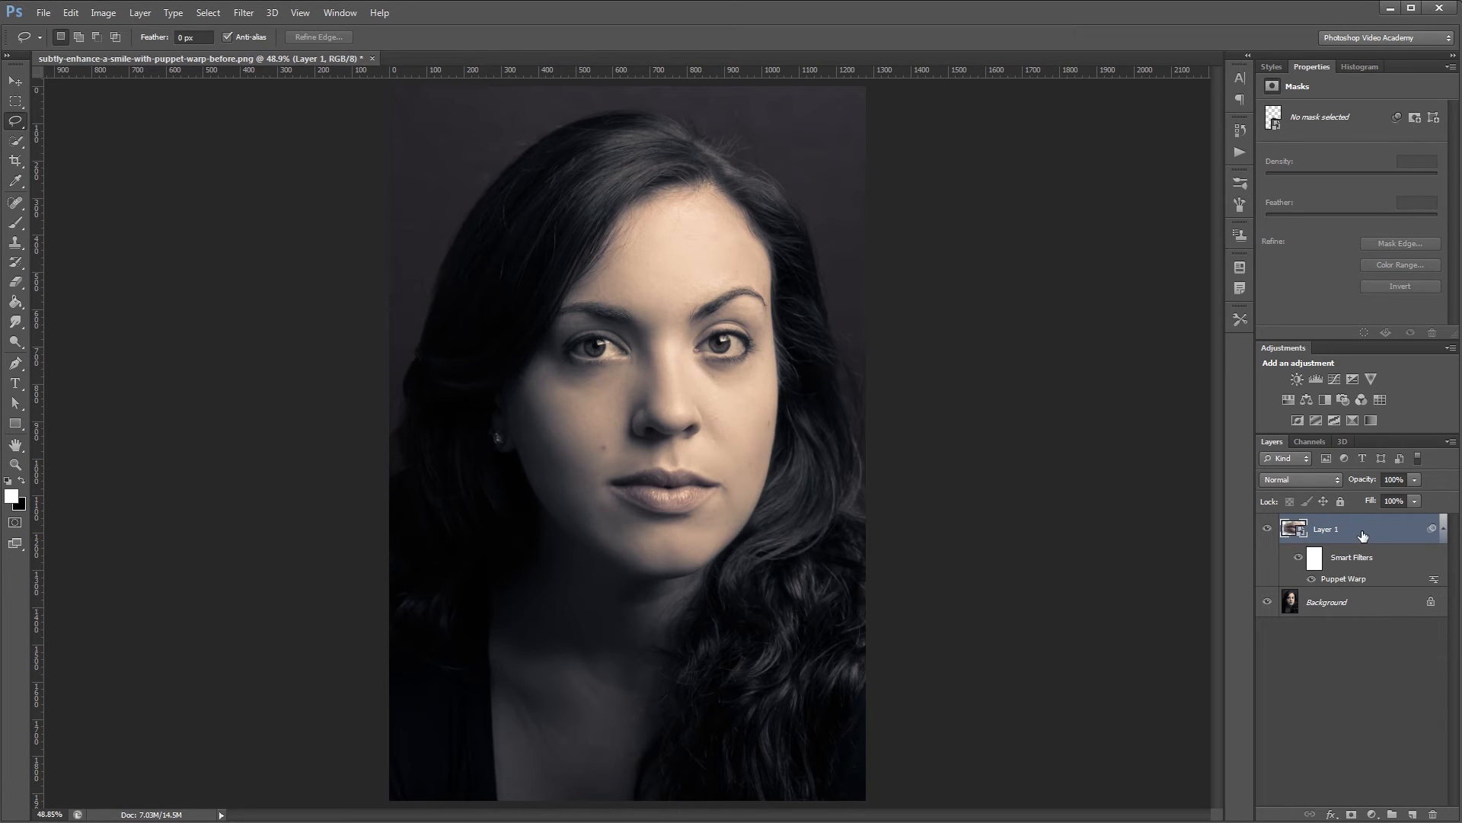
mouse_move(1345, 579)
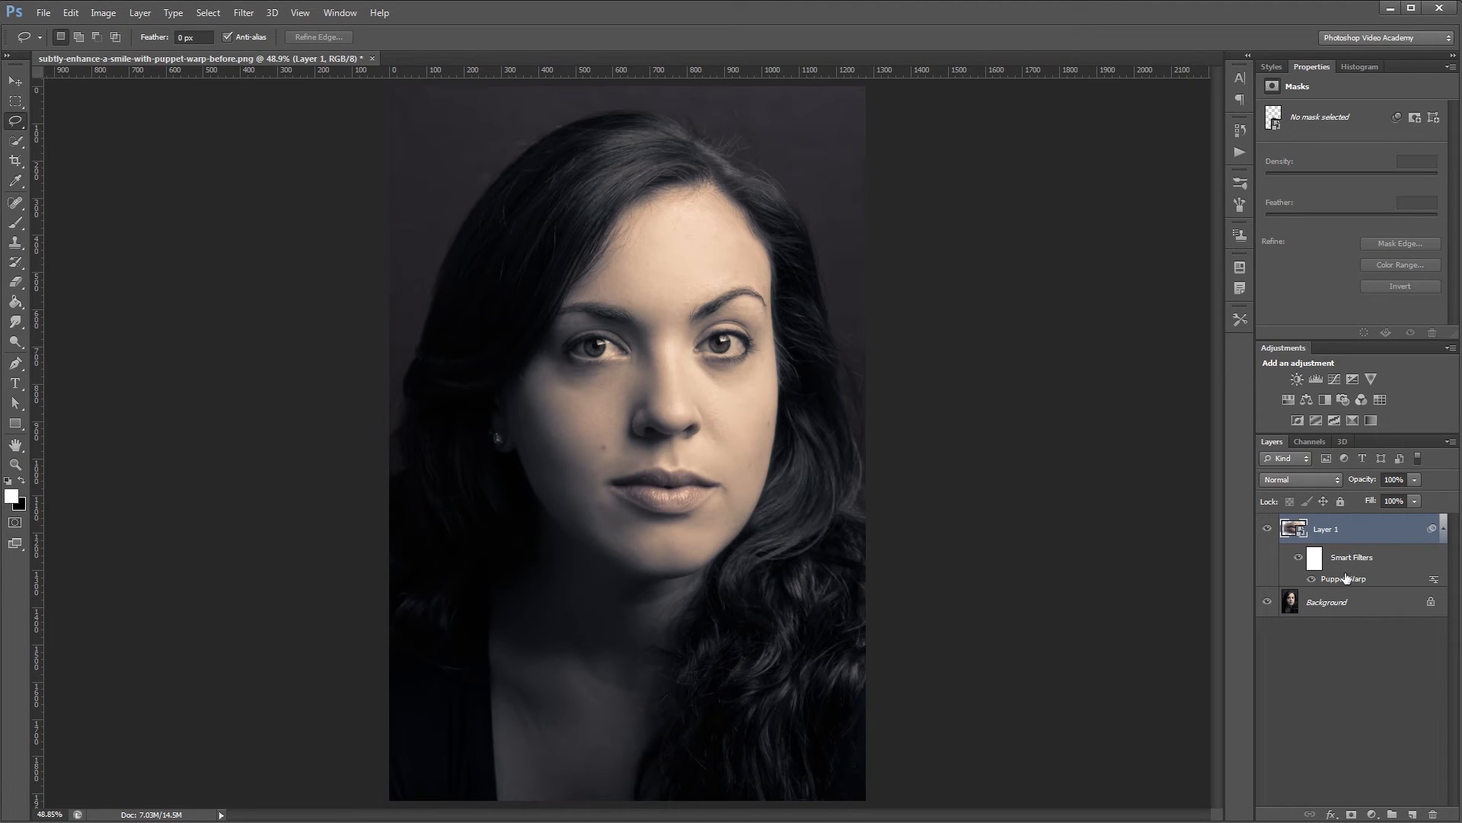